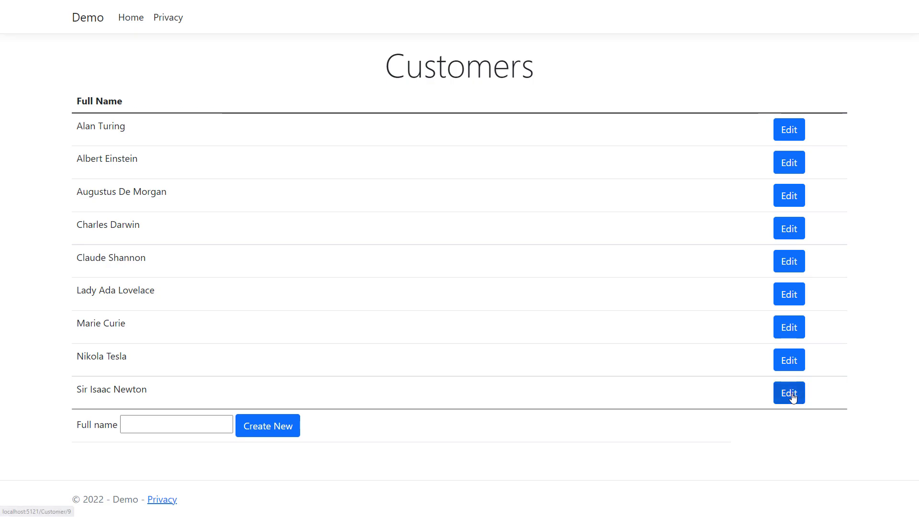
Add 'public int BirthYear { get; internal set; } = 0;' to the Person model
click(789, 393)
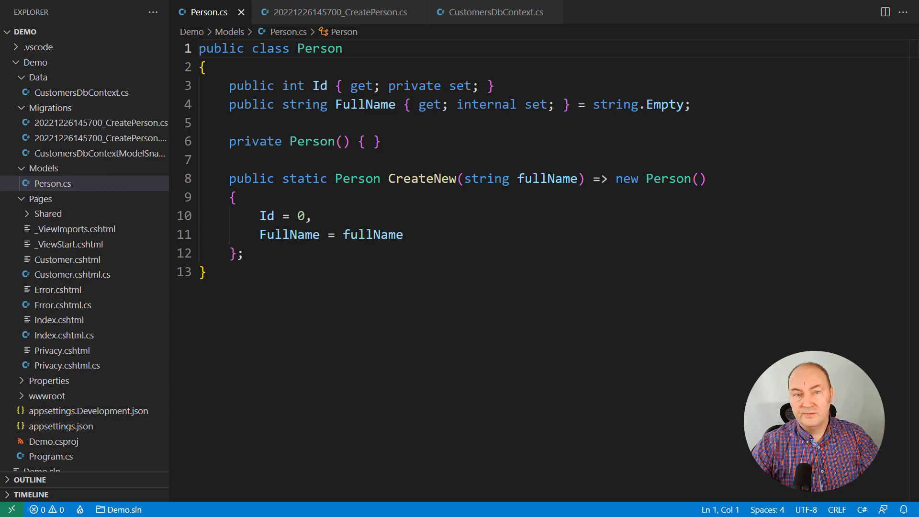
text(public int BirthYear { get; internal })
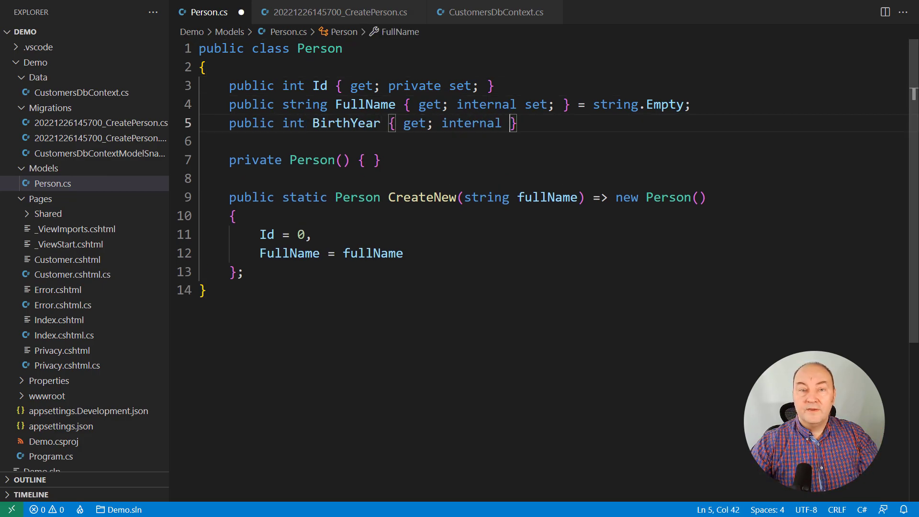
text(set; } = 0;)
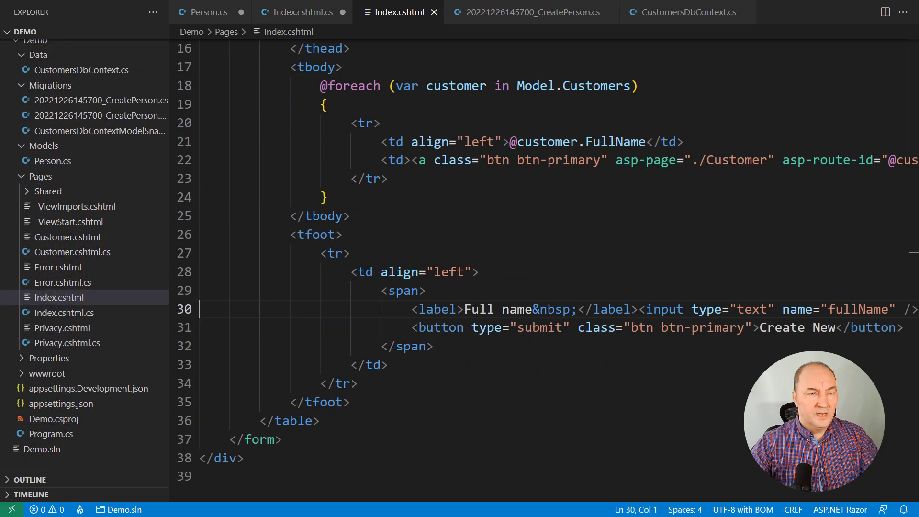
Add a 'Birth year' label and a birthYear text input to the Index.cshtml form
text(<label>Birth year&nbsp;</label><input type="text" name="birthYear" />)
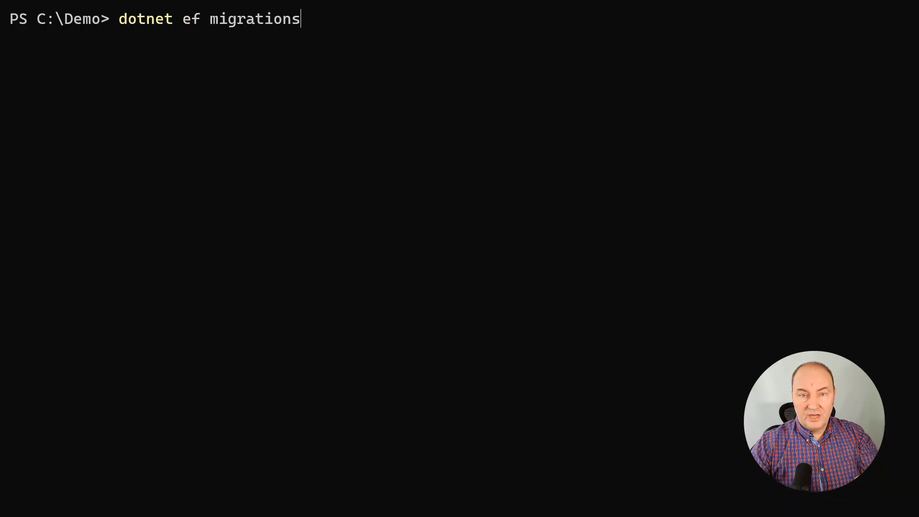
Scaffold the CreatePersonBirthYear migration for Demo.csproj and run dotnet ef database update
text(add CreatePersonBirthYear --project .\Demo\Demo.csproj)
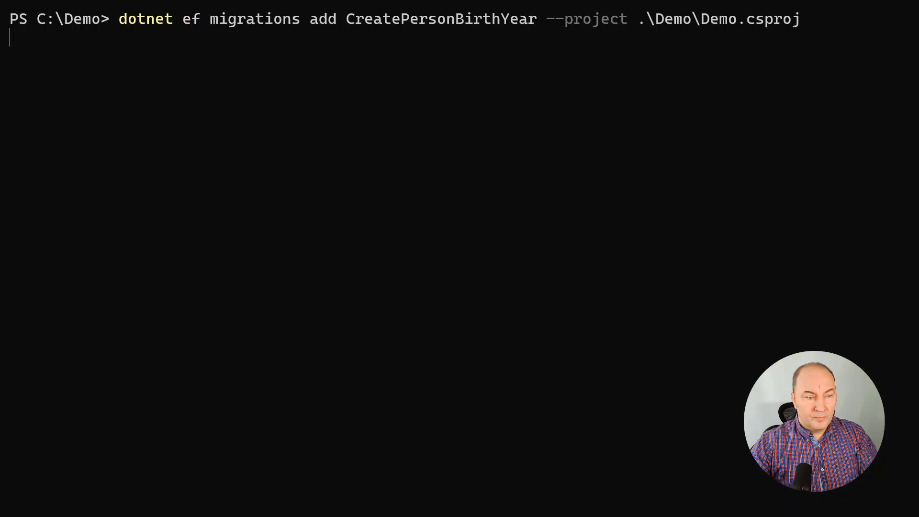
text(dotnet ef da)
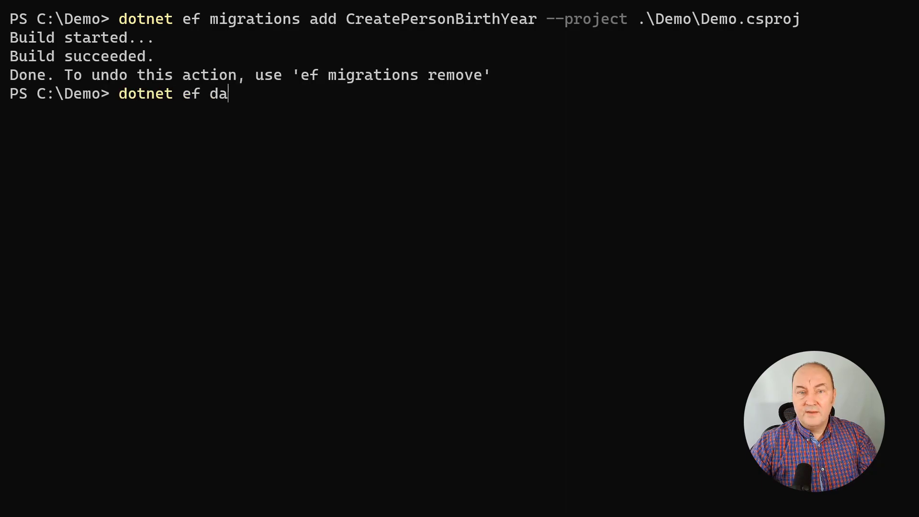
text(tabase update --project .\Demo\Demo.csproj)
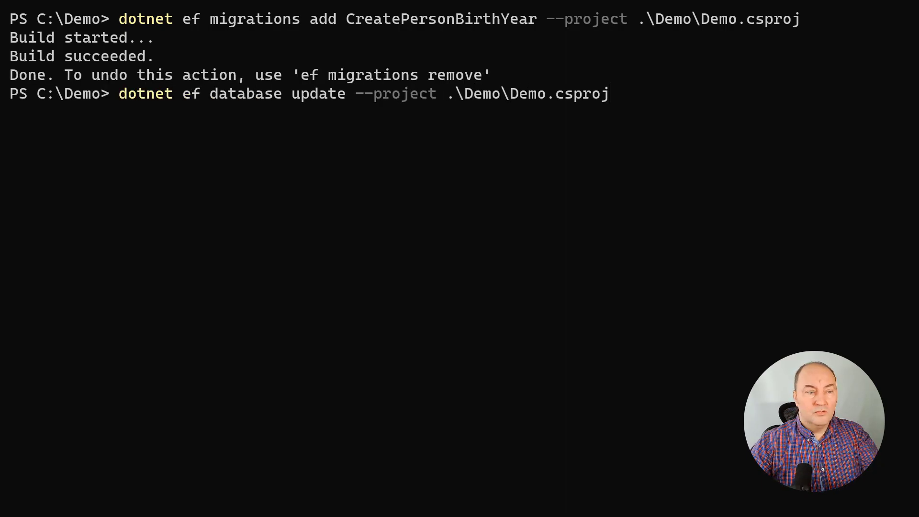
key(Enter)
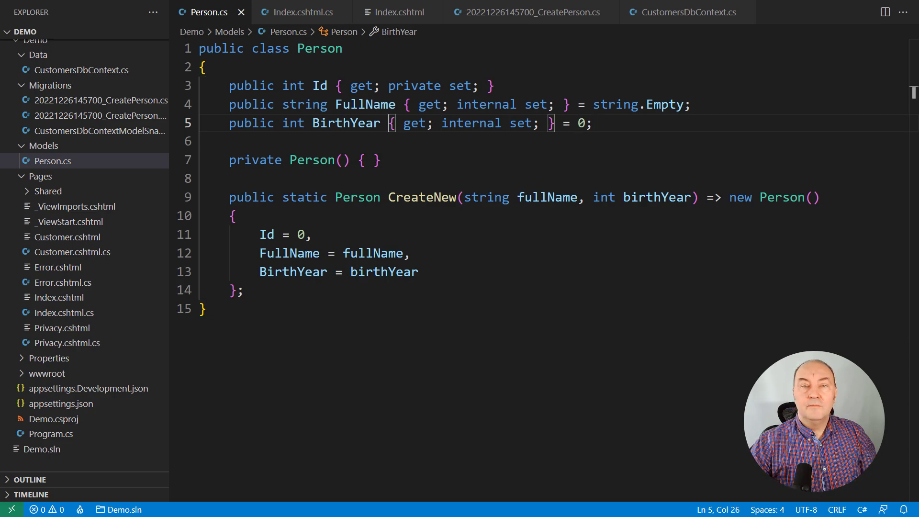
Make BirthYear int?, rerun the migration, and render BirthYear with ?.ToString() ?? "N/A"
text(?)
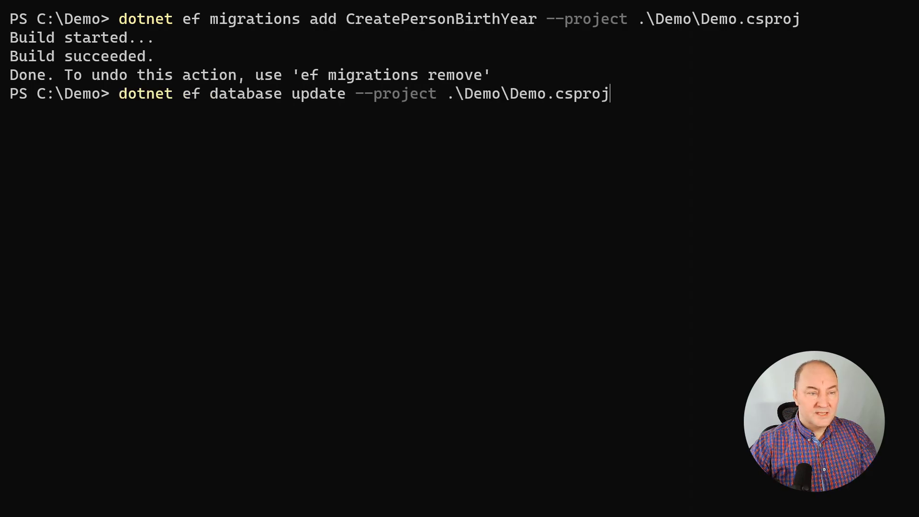
key(Enter)
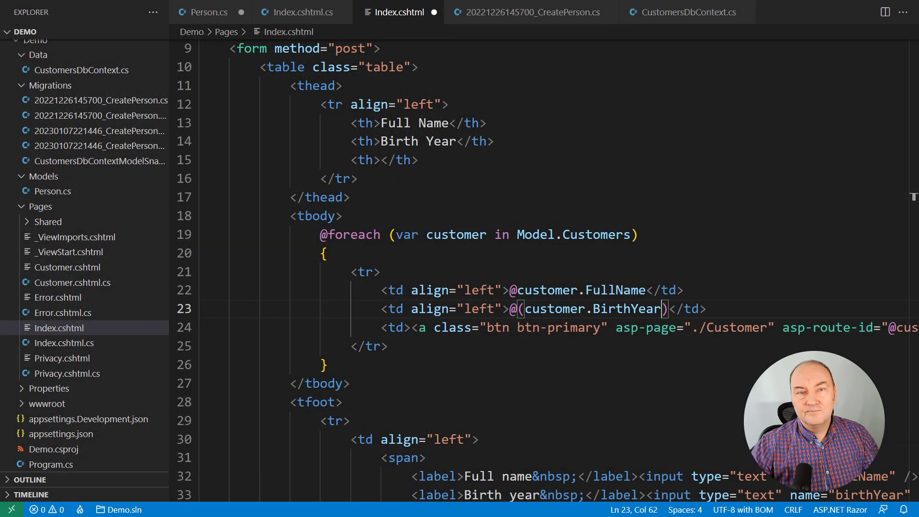
text(?.ToString() ?? "N/A")
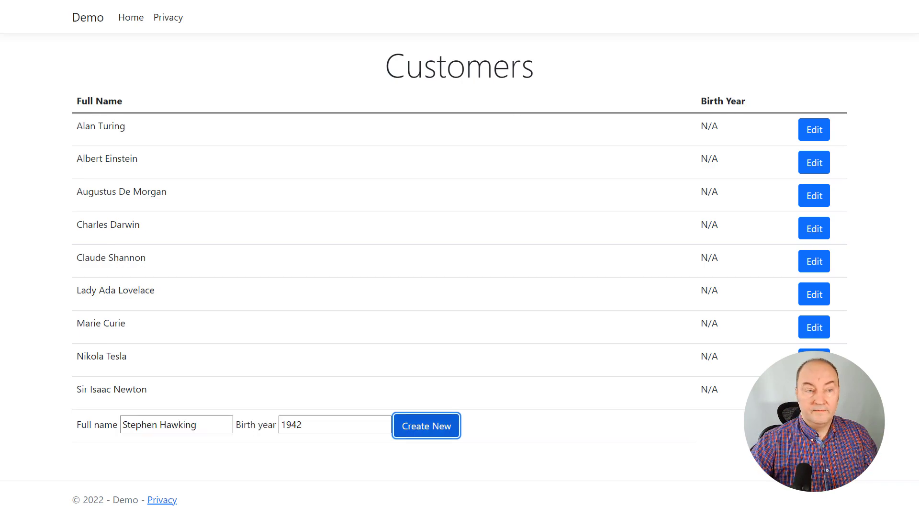
Create customer Stephen Hawking with birth year 1942 via Create New
click(426, 425)
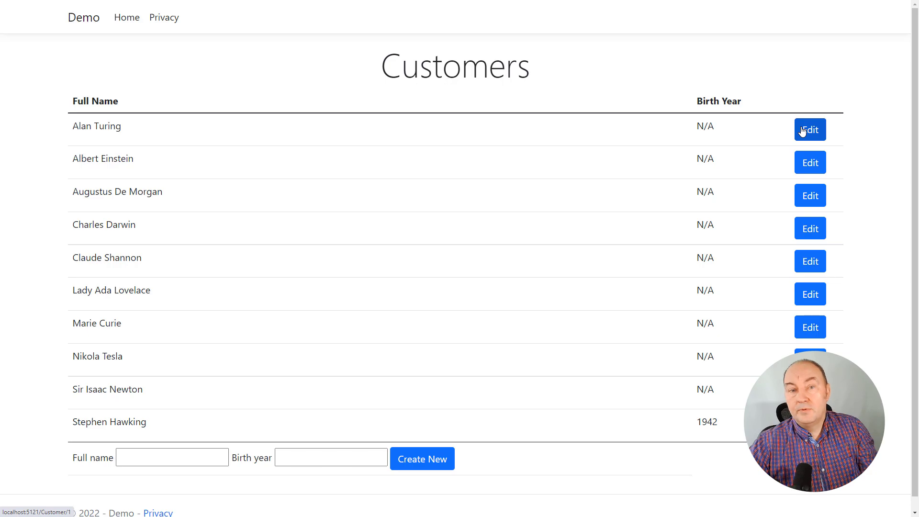
click(810, 129)
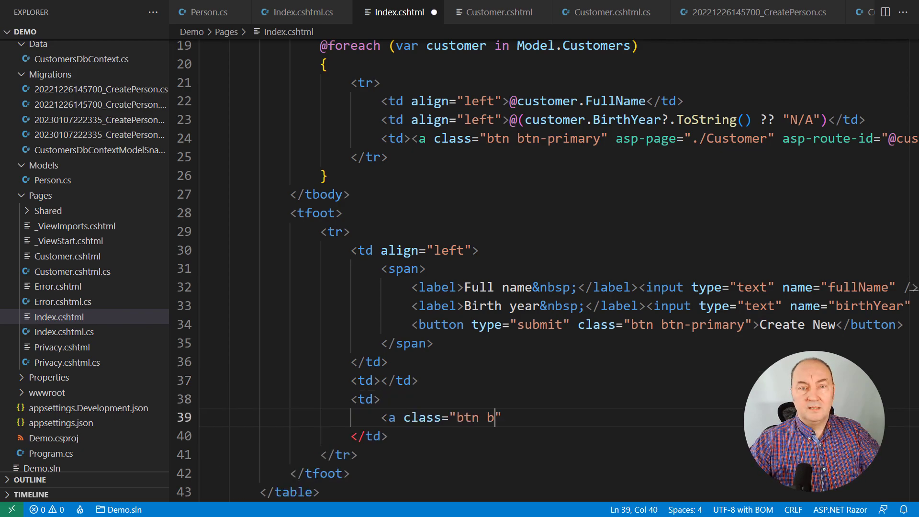
Give the Do Stuff link a class and add a rowStyle using table-warning for null BirthYear
text(tn-primary">Do Stuff</a>)
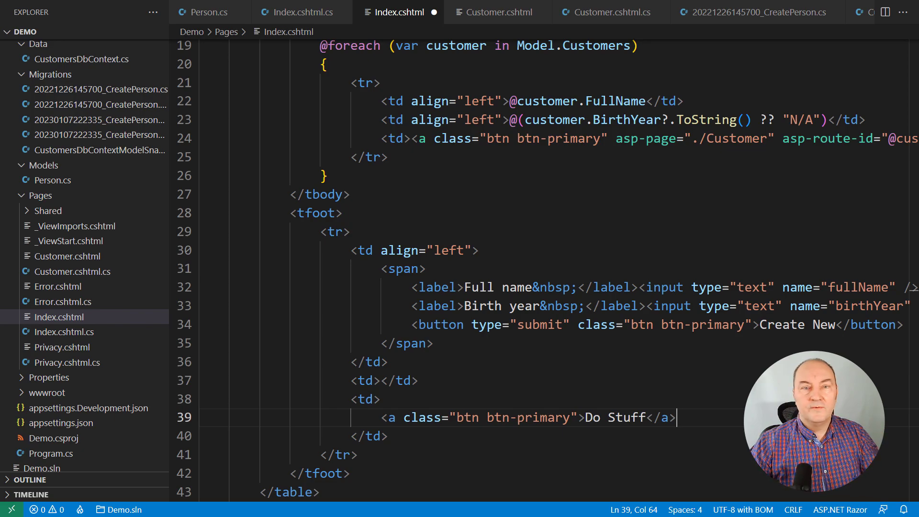
click(389, 362)
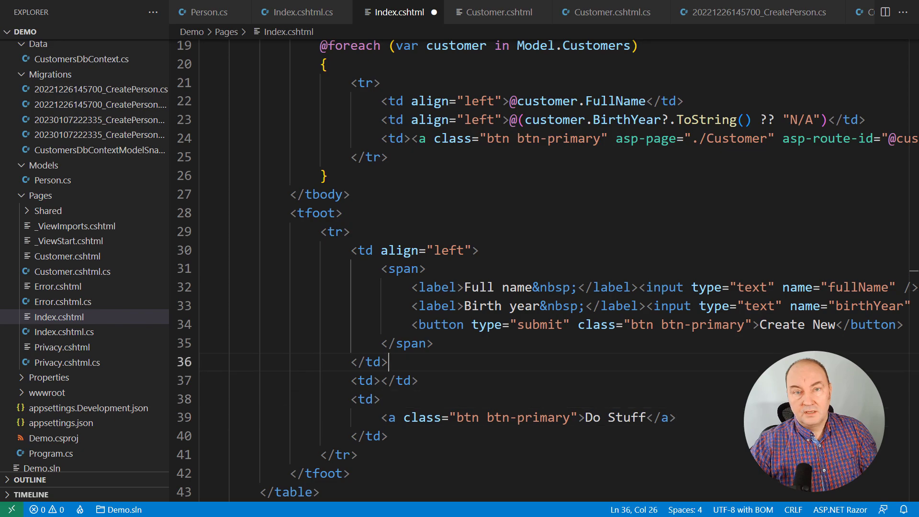
text(string rowStyle = customer.BirthYear is null ? "table-warning" : "";)
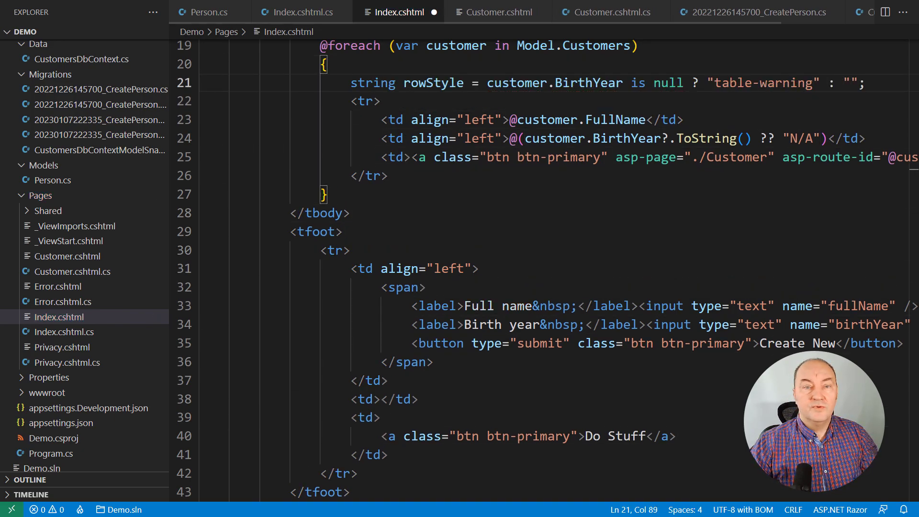
text(cl)
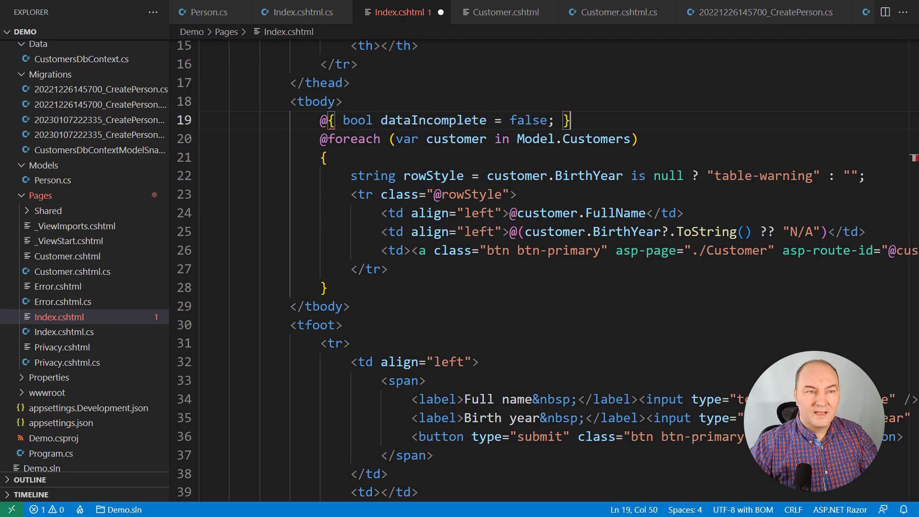
Track dataIncomplete from null BirthYear values and bind the Do Stuff class to @(buttonStyle)
text(dataIncomplete = dataIncomplete || customer.BirthYear is null;)
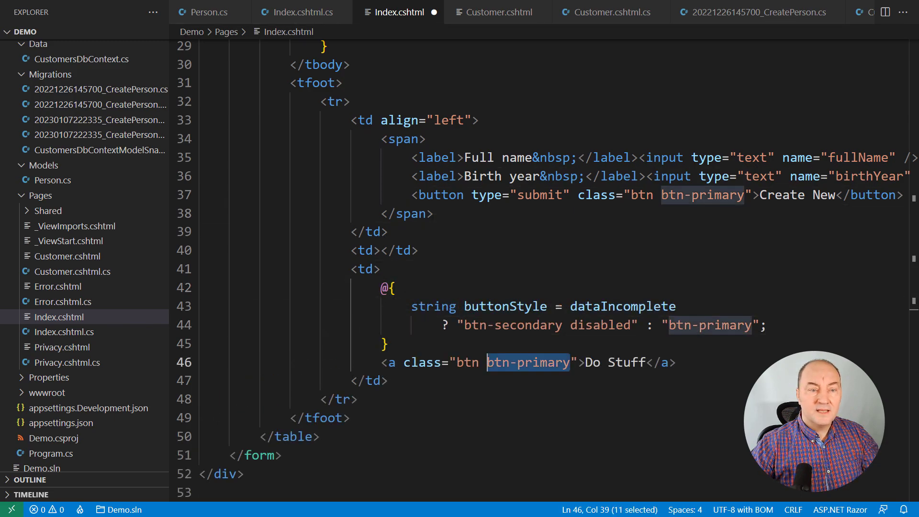
text(@(buttonStyle))
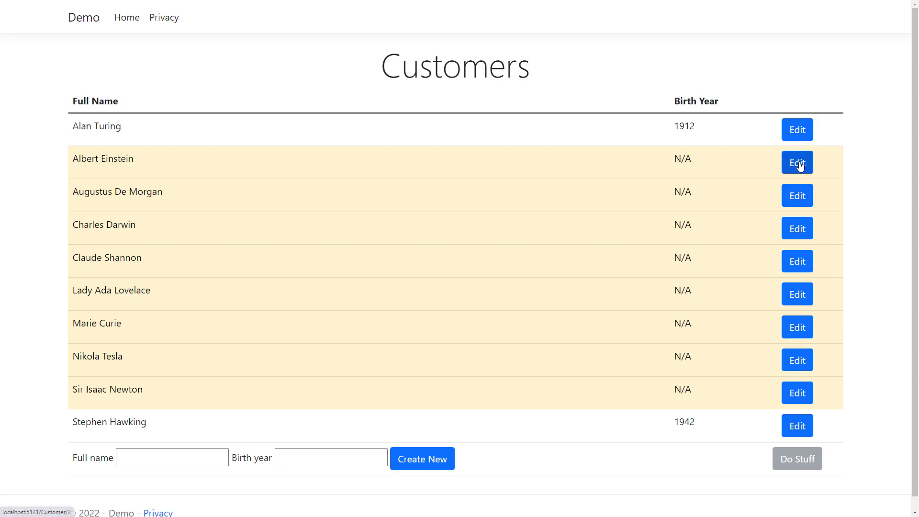
Edit Albert Einstein's record to set birth year 1879 and save it
click(797, 162)
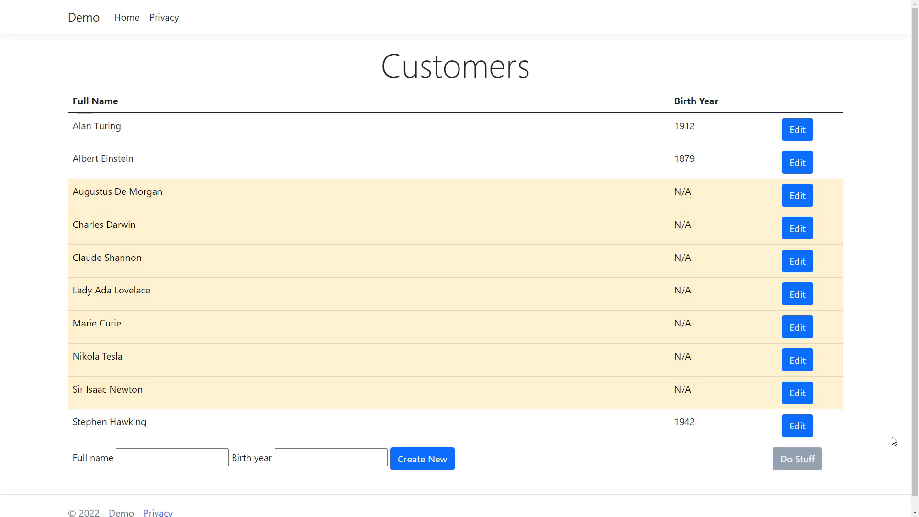
click(797, 459)
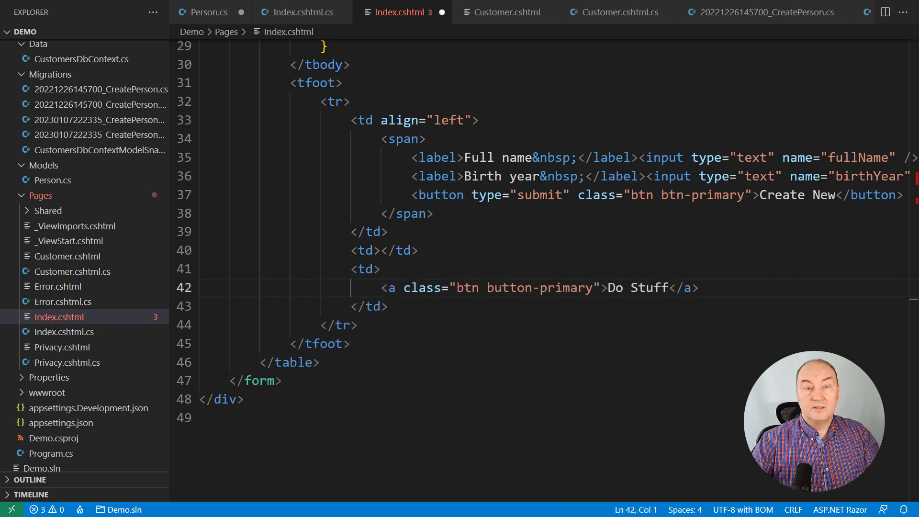
Scroll through the reverted table footer markup in Index.cshtml
scroll(up, 3)
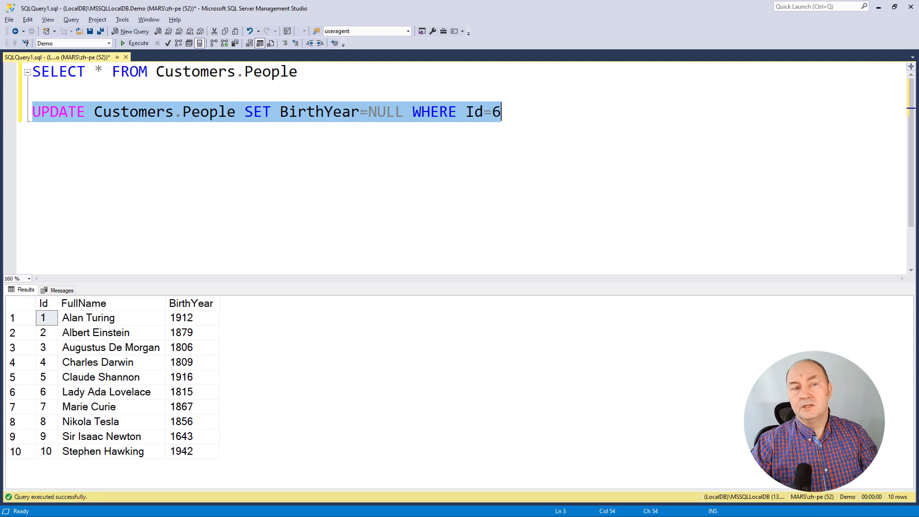
Execute the UPDATE statements filling BirthYear values in Customers.People
click(138, 43)
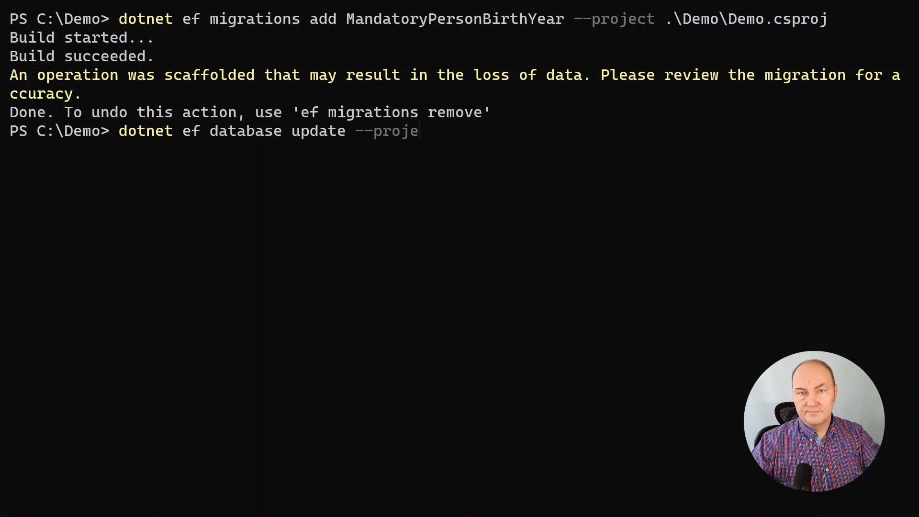
Run dotnet ef database update for Demo.csproj after adding MandatoryPersonBirthYear
key(Enter)
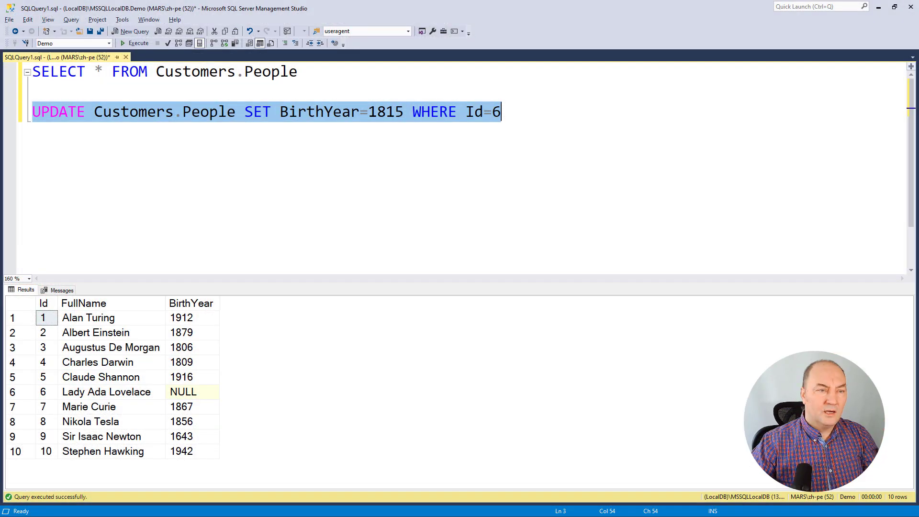
Execute UPDATE Customers.People SET BirthYear=1815 WHERE Id=6
click(138, 43)
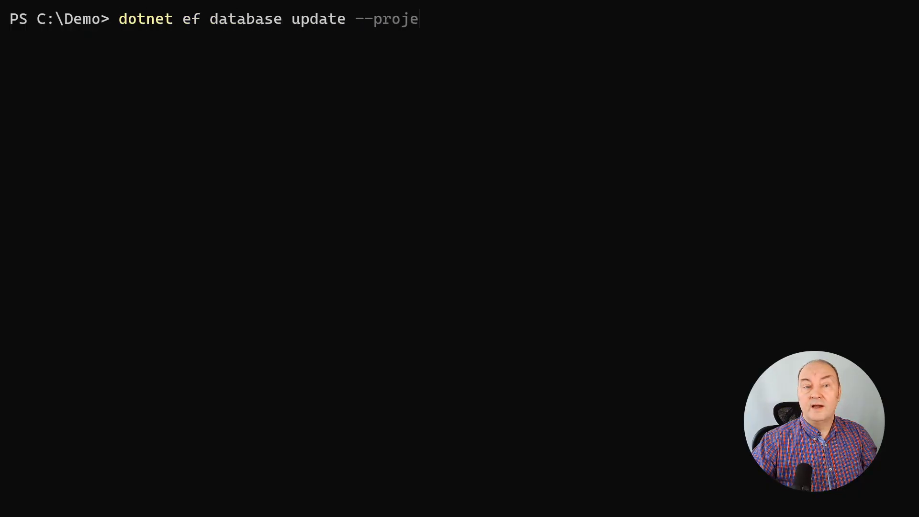
Run dotnet ef database update so the MandatoryPersonBirthYear migration makes BirthYear NOT NULL
key(Enter)
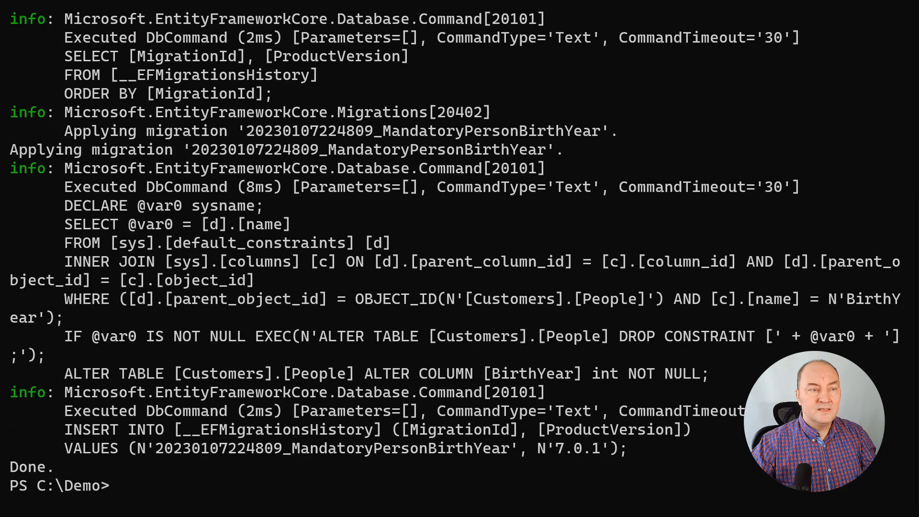